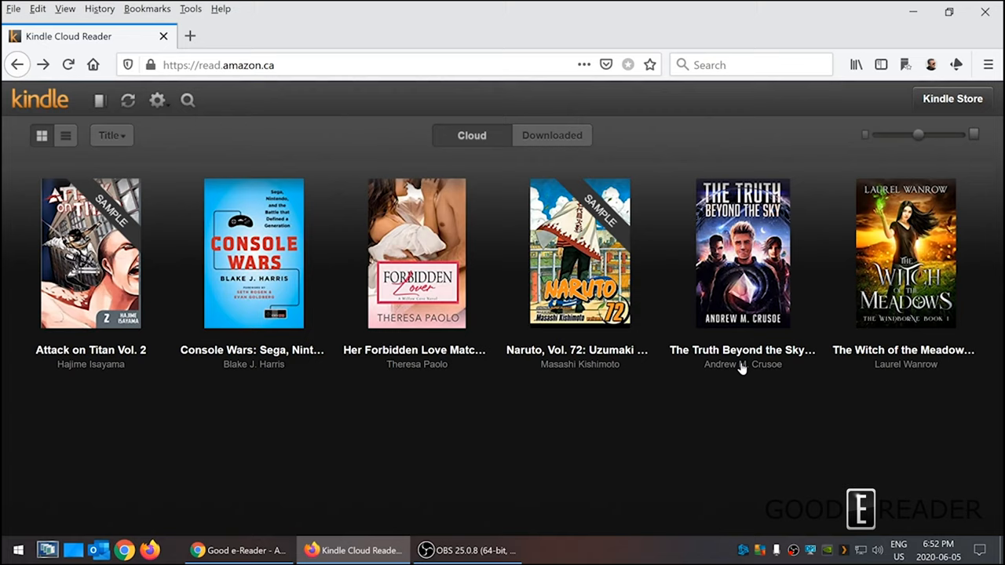
mouse_move(744, 365)
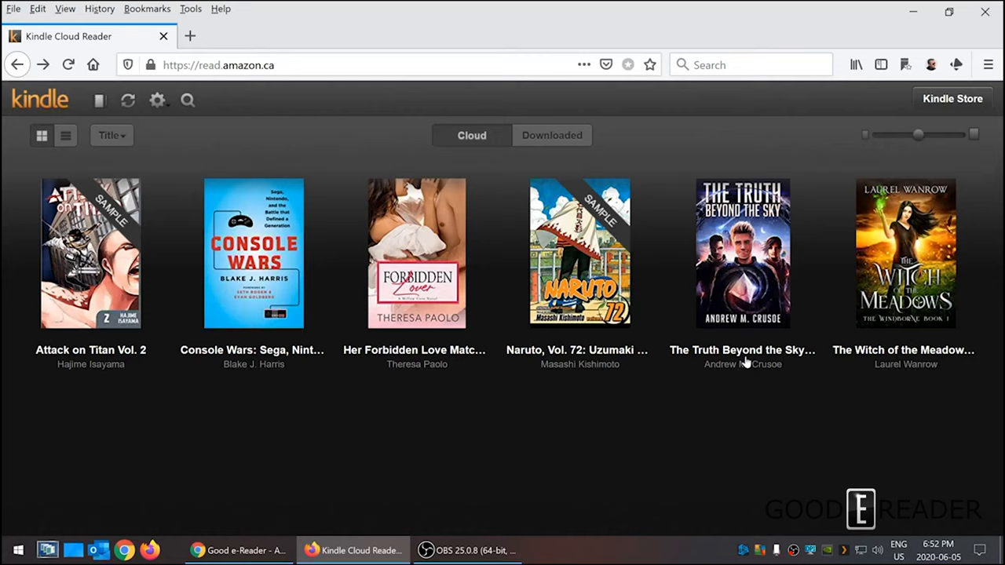
Open Your Notes and Highlights for Console Wars in a new browser tab.
left_click(953, 99)
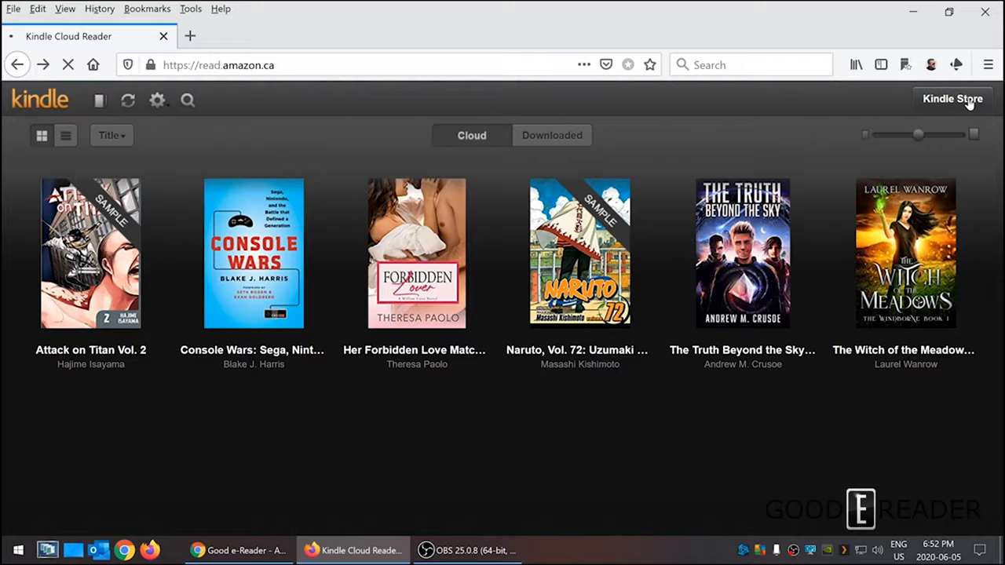
left_click(952, 98)
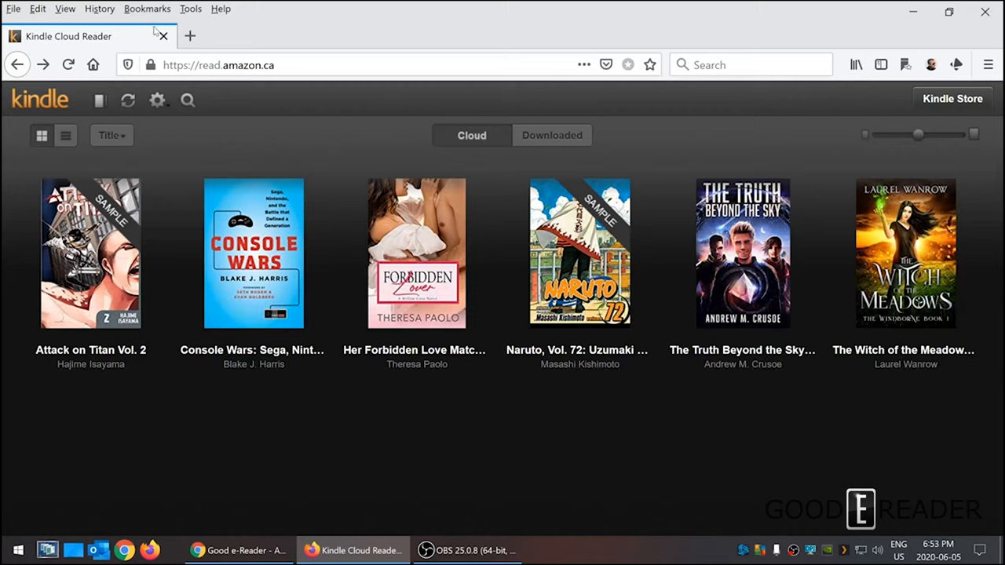
mouse_move(43, 102)
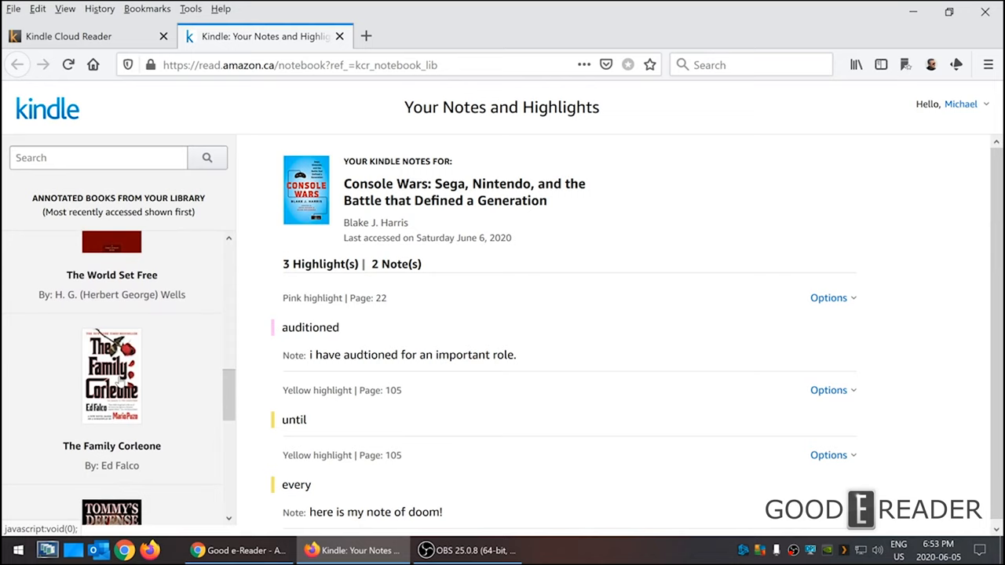
Close the Console Wars notes tab and dismiss the gear settings menu.
left_click(339, 36)
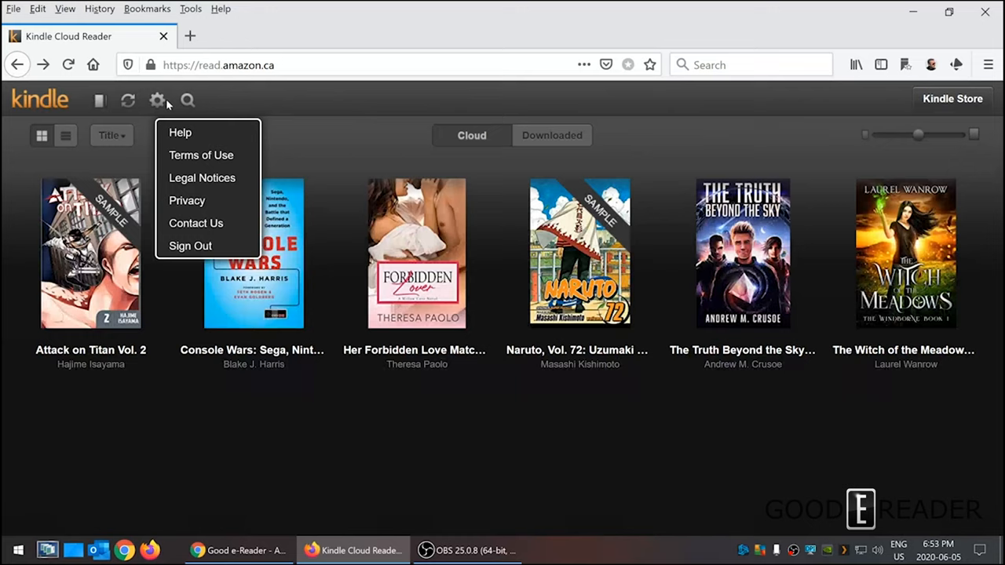
left_click(335, 129)
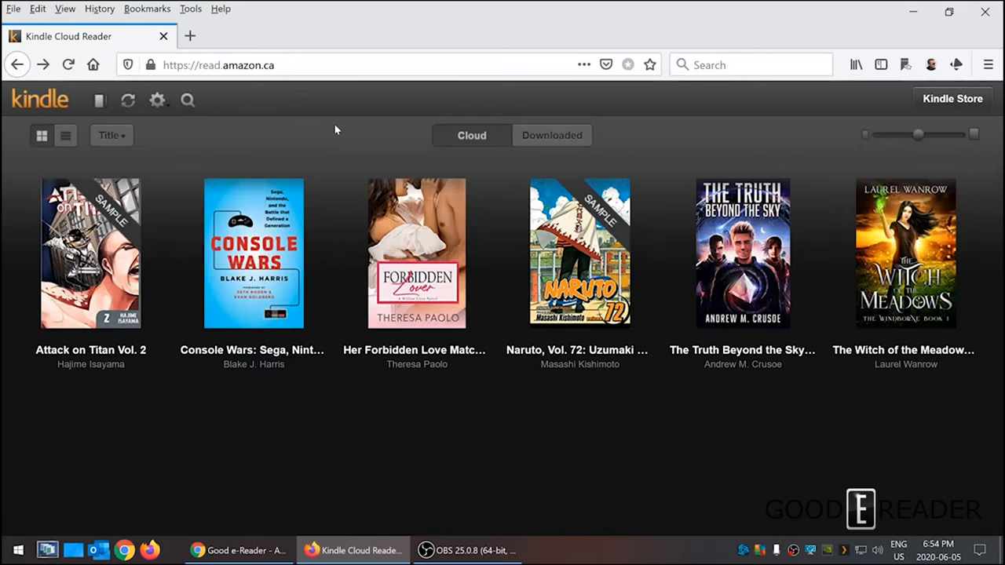
mouse_move(964, 249)
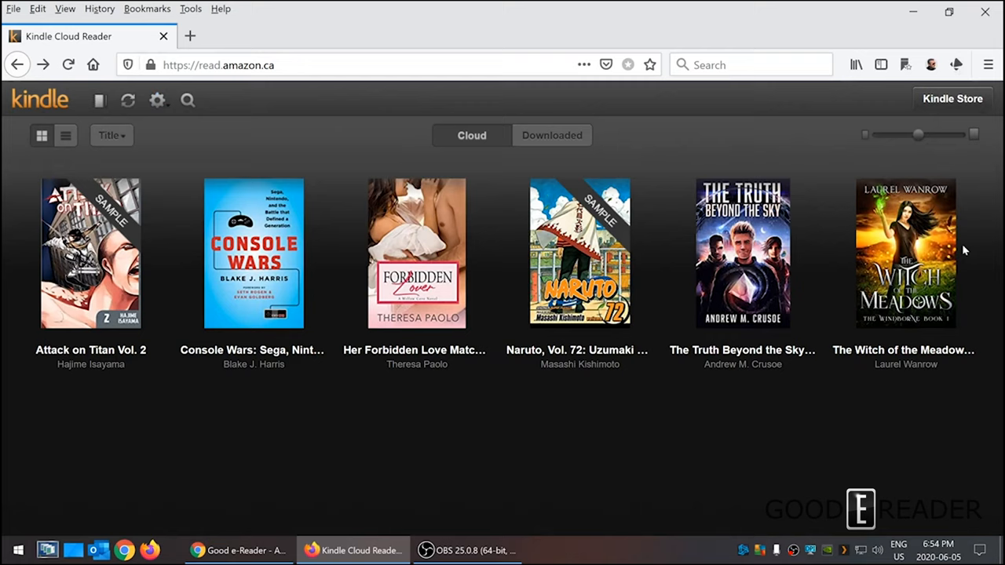
Shrink the covers, check Downloaded books, then show Cloud books as a list.
left_click(187, 99)
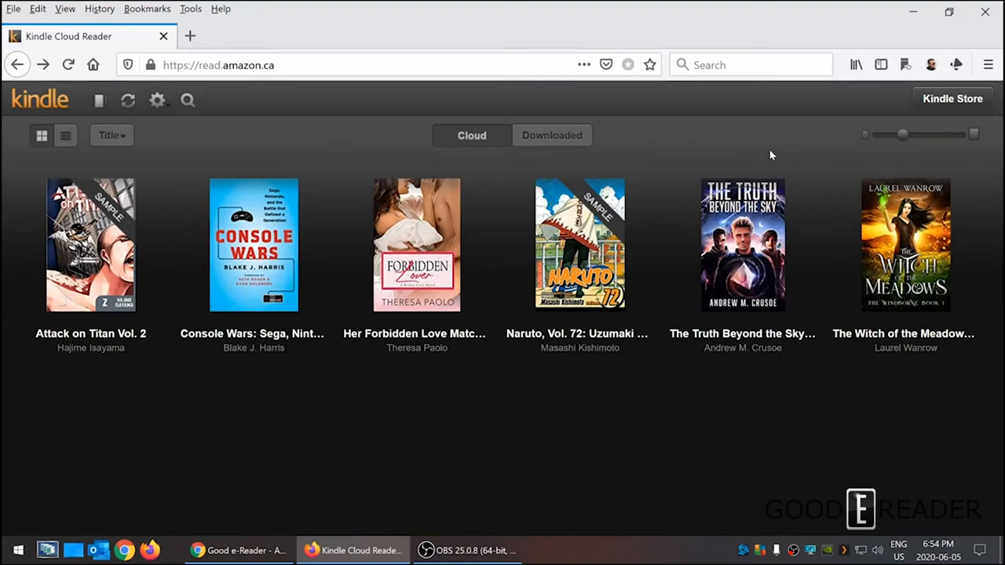
mouse_move(3, 230)
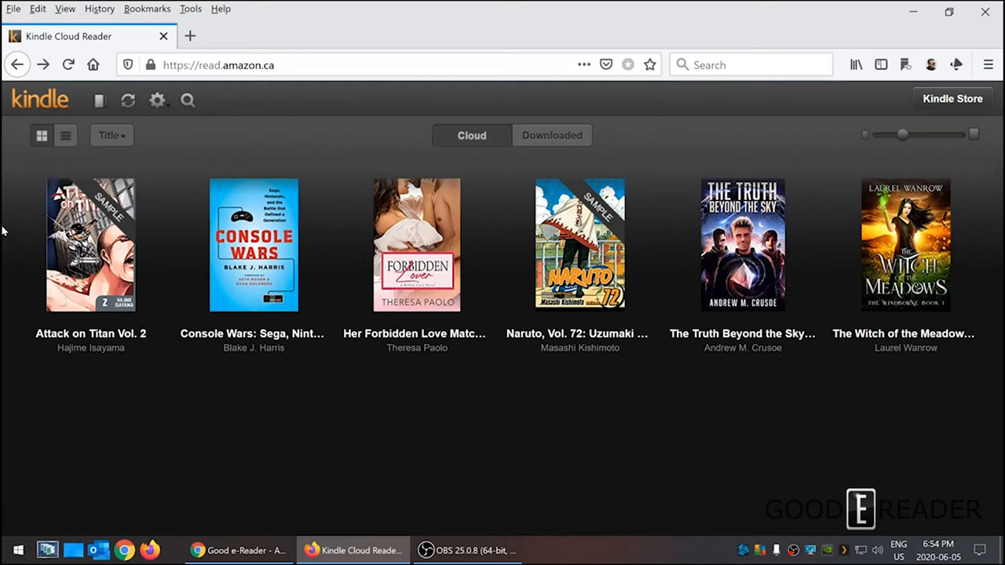
left_click(552, 135)
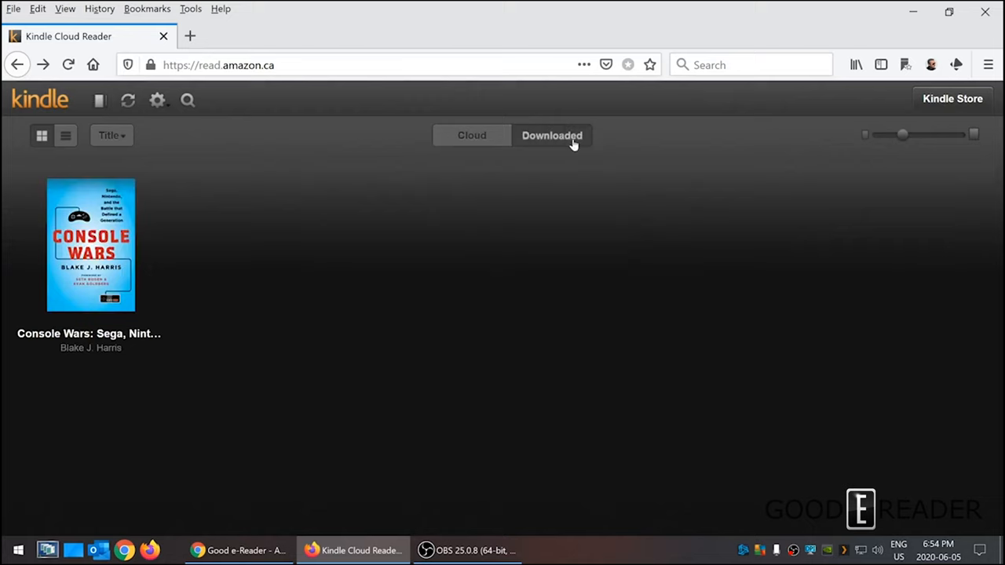
left_click(472, 135)
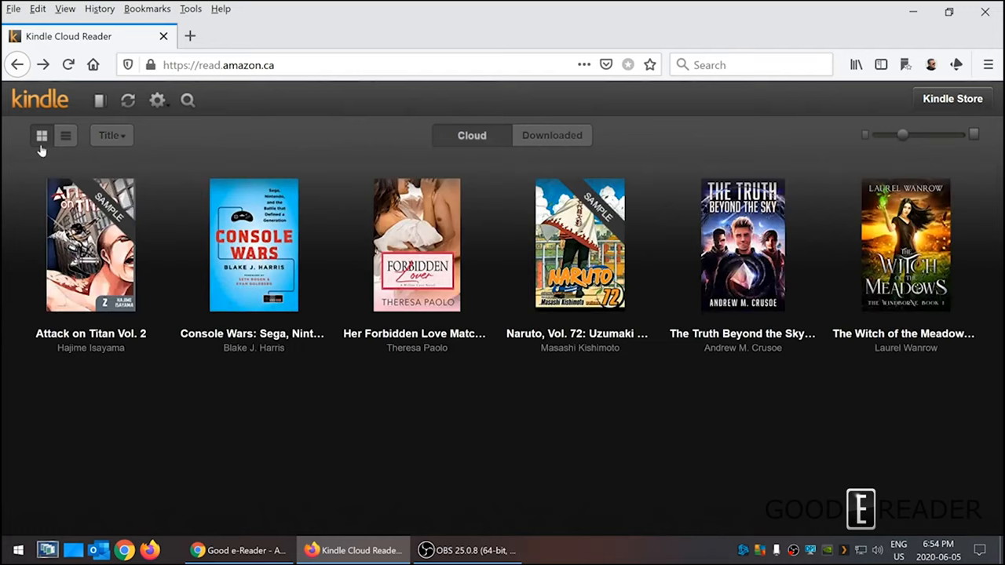
left_click(65, 135)
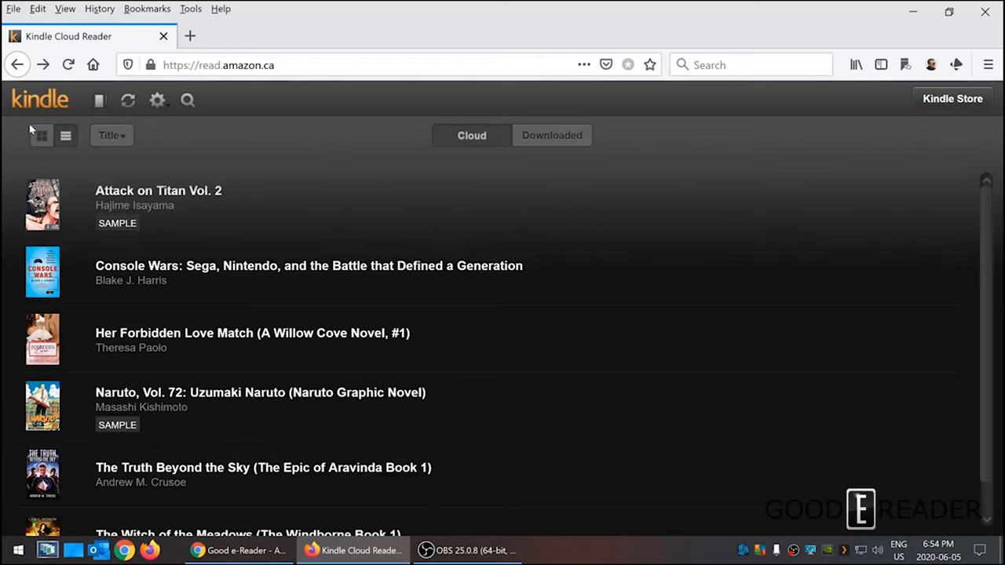
mouse_move(223, 357)
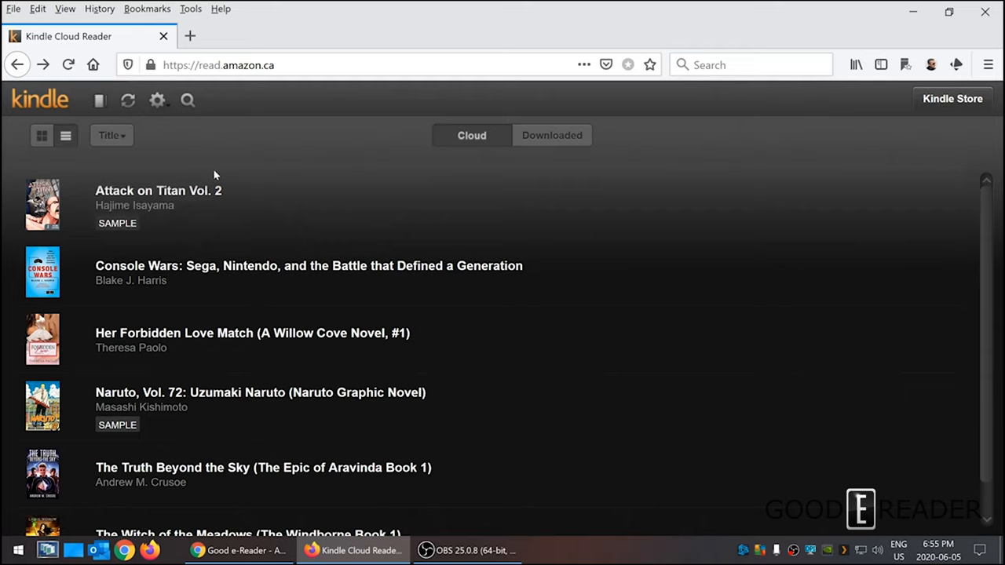
Open Console Wars and jump to page 199 of 558 via Go To.
left_click(552, 135)
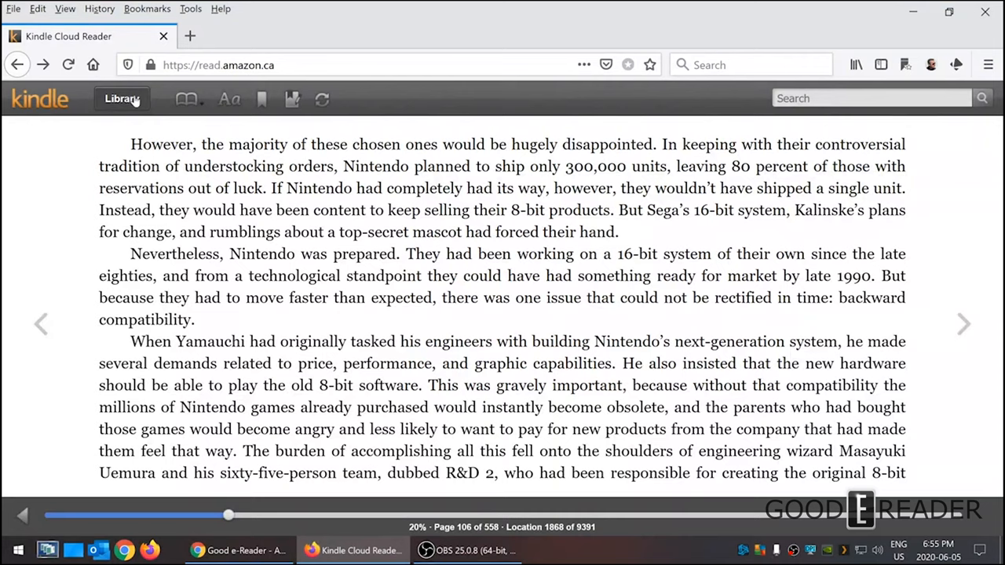
left_click(186, 98)
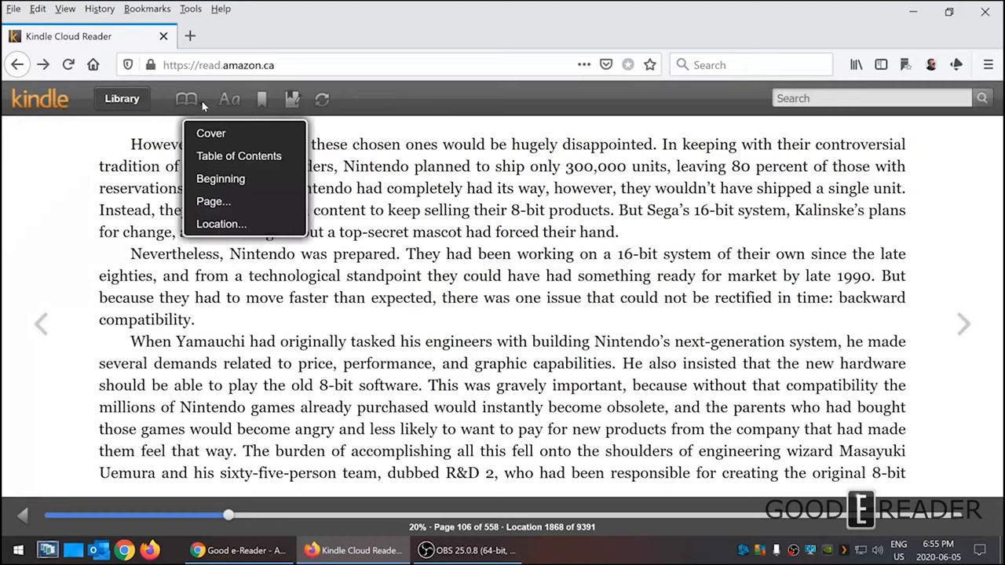
left_click(239, 156)
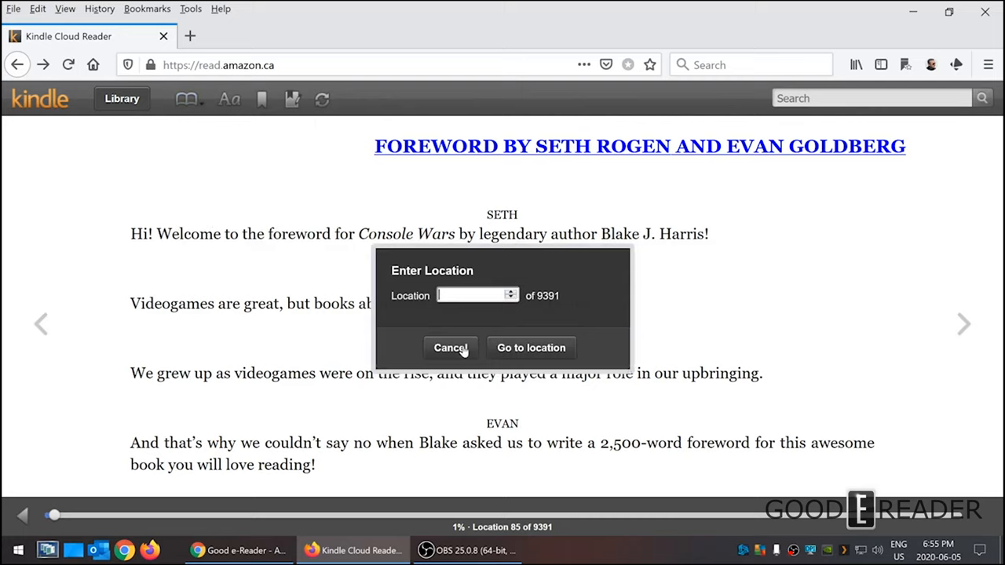
left_click(451, 348)
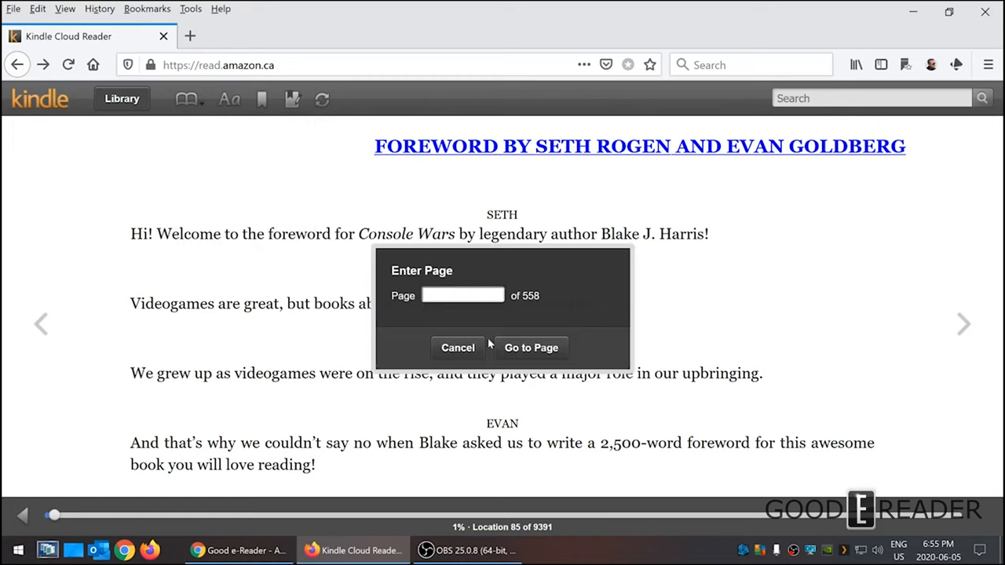
left_click(531, 347)
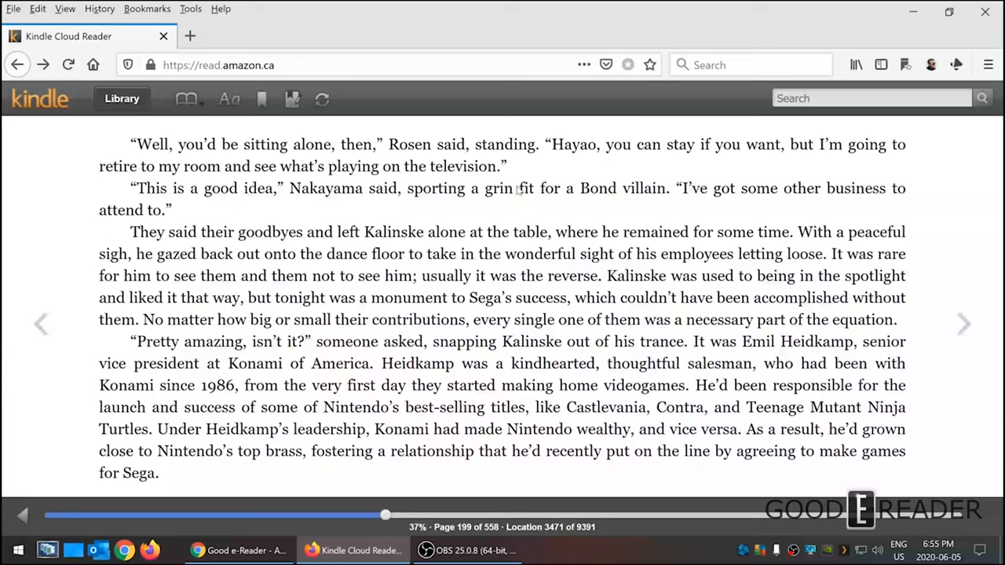
mouse_move(228, 98)
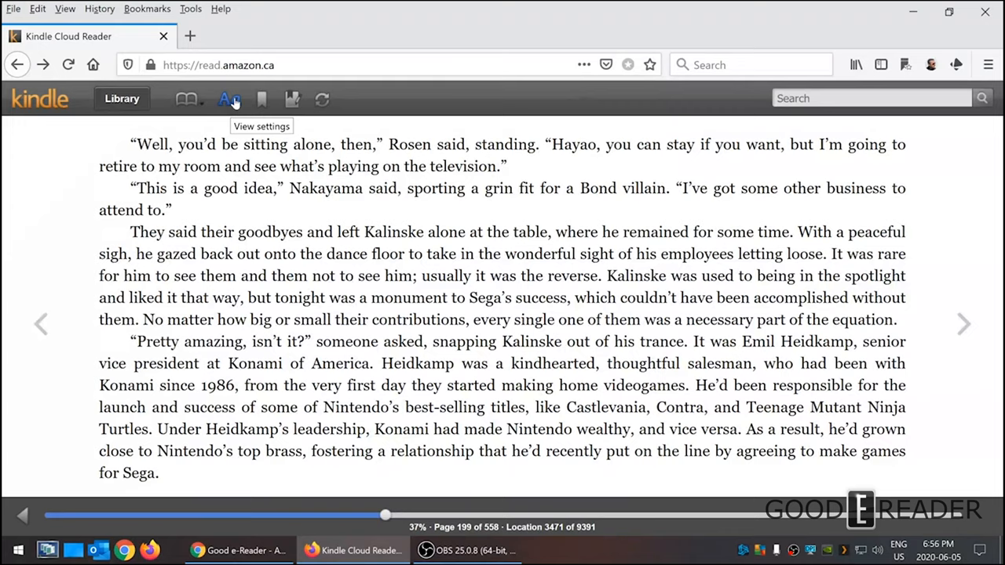
Choose a medium font size, try black then white page colour, and apply.
left_click(229, 98)
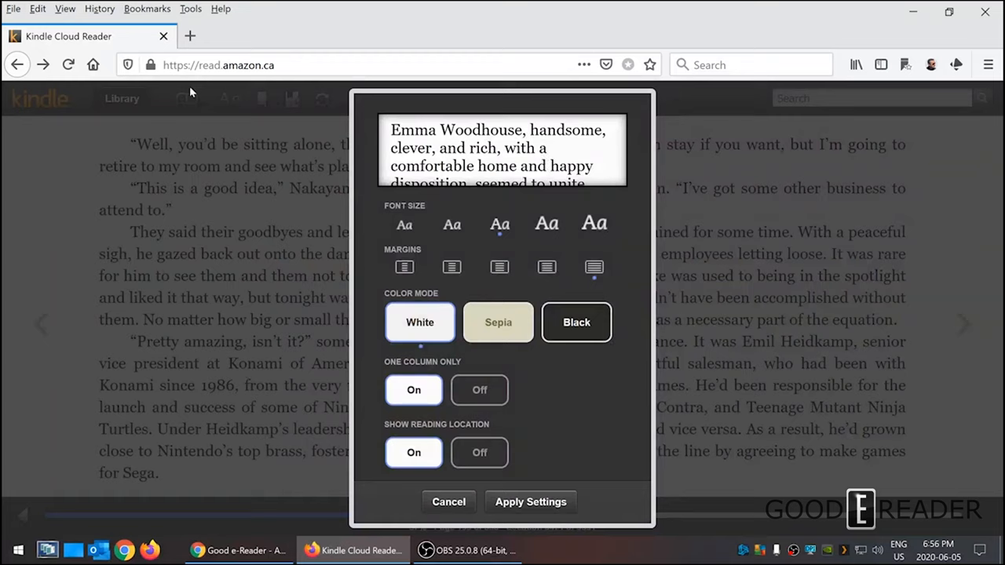
mouse_move(565, 52)
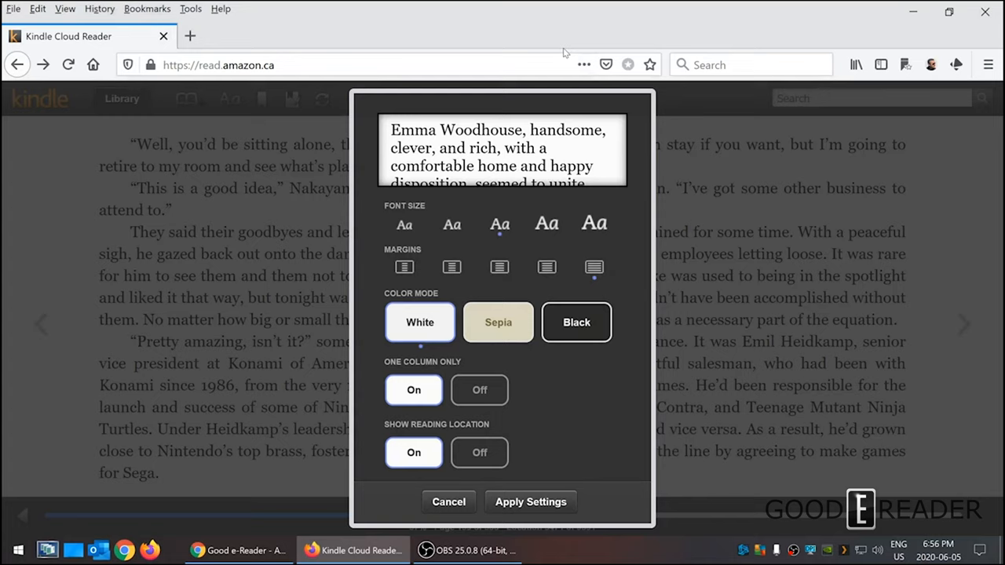
mouse_move(694, 248)
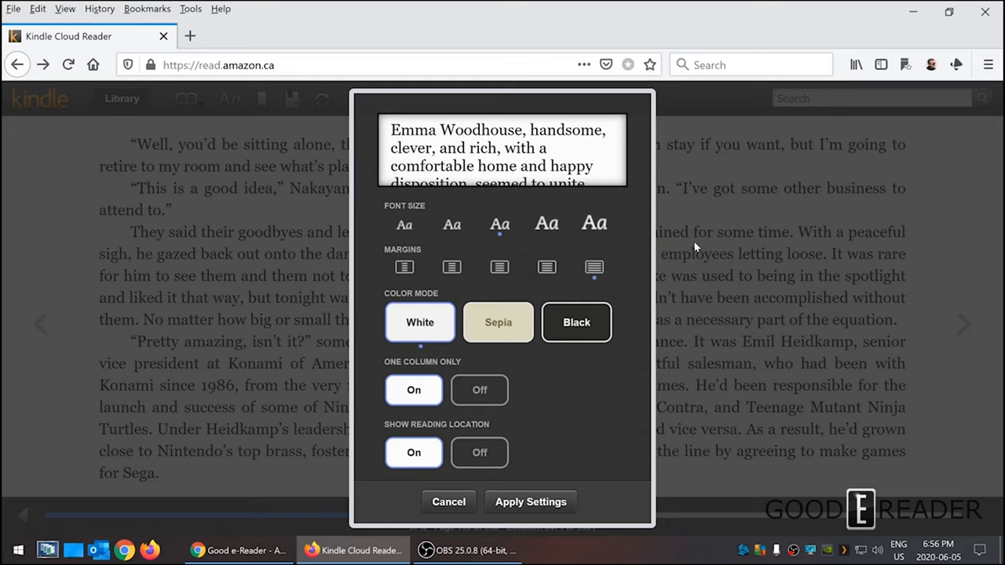
left_click(403, 223)
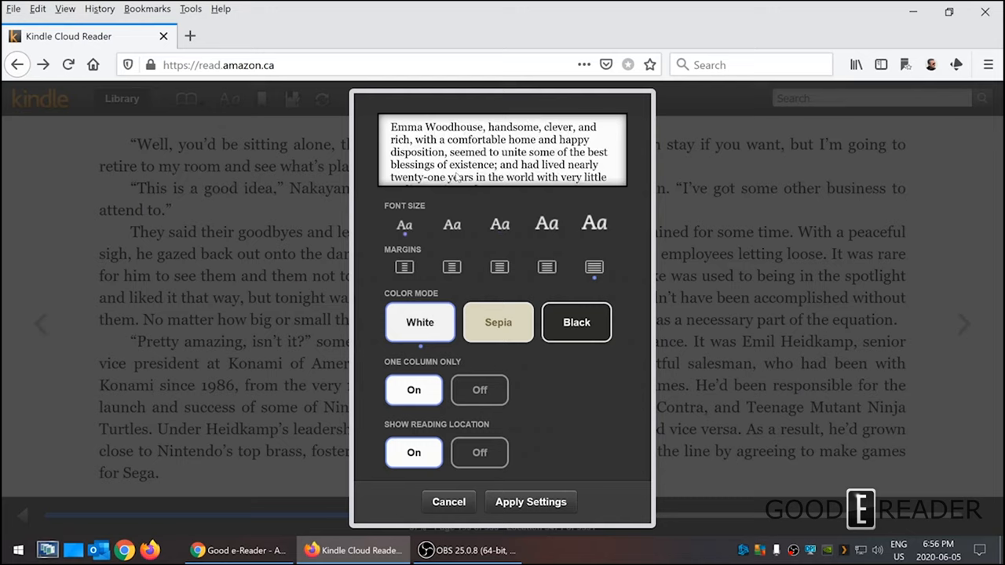
left_click(547, 224)
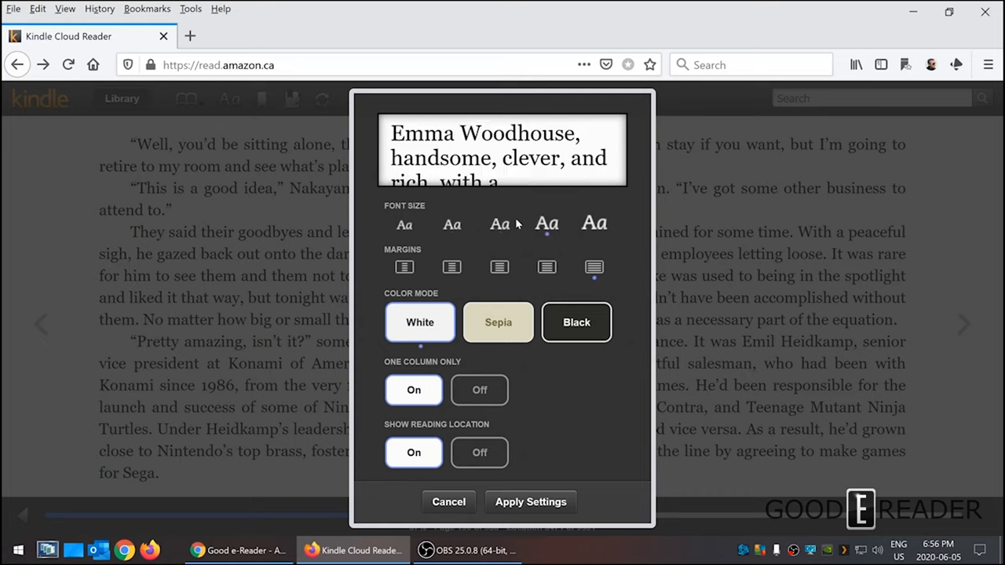
left_click(500, 224)
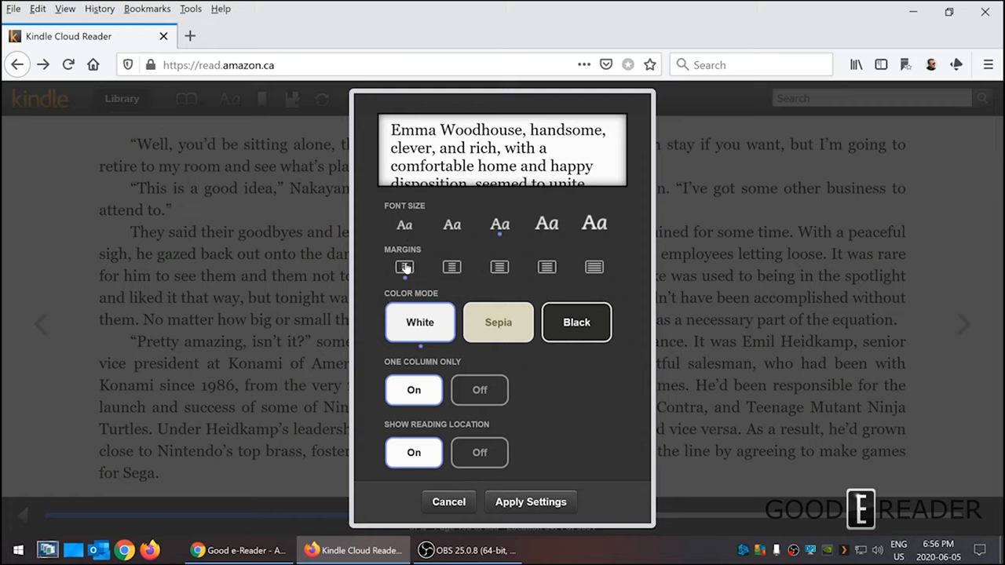
mouse_move(402, 281)
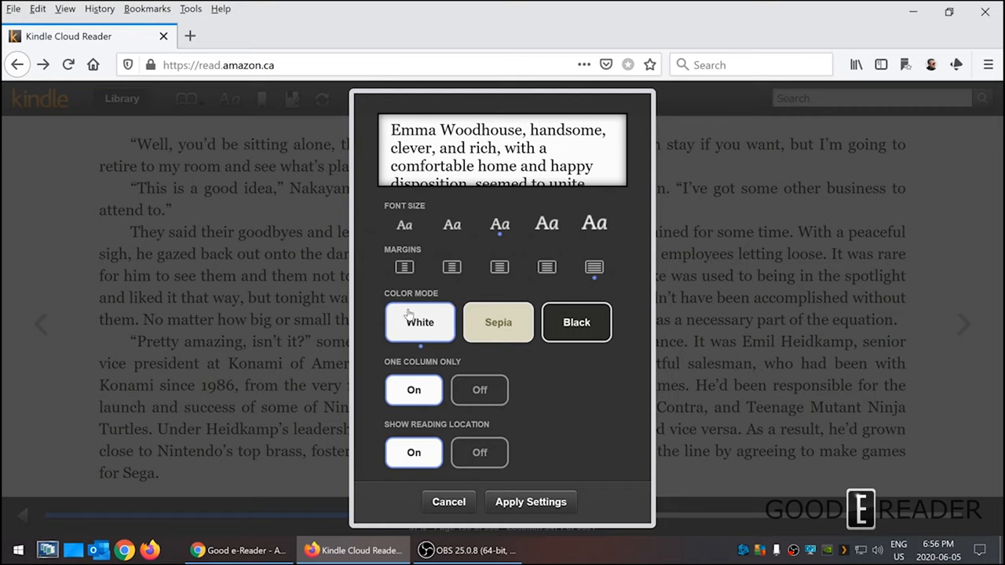
left_click(577, 322)
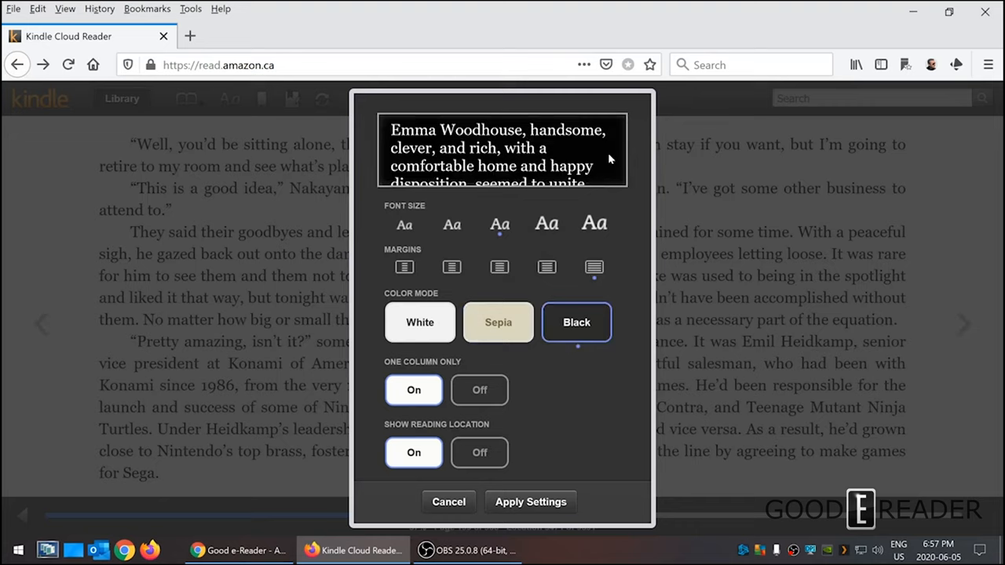
left_click(419, 322)
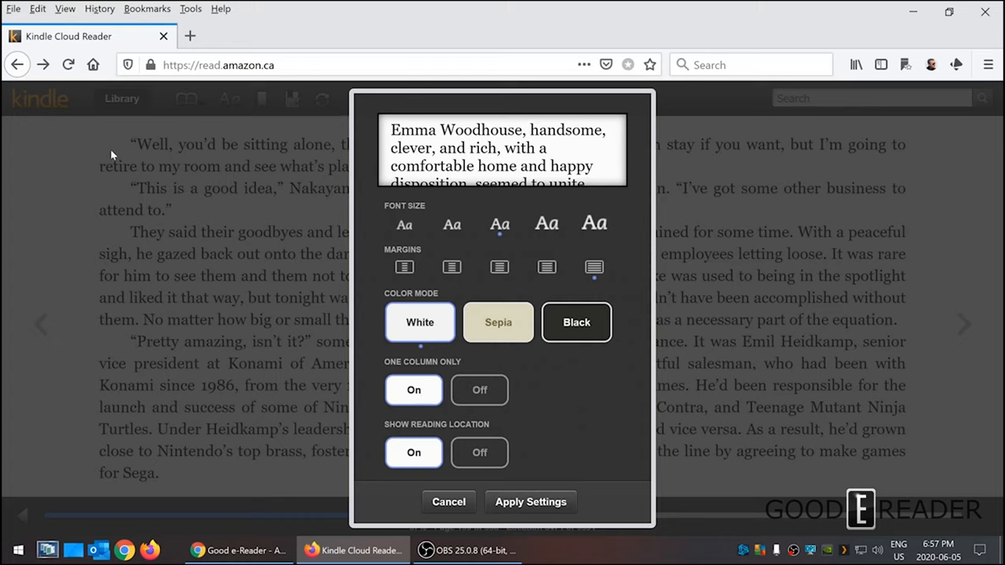
left_click(479, 391)
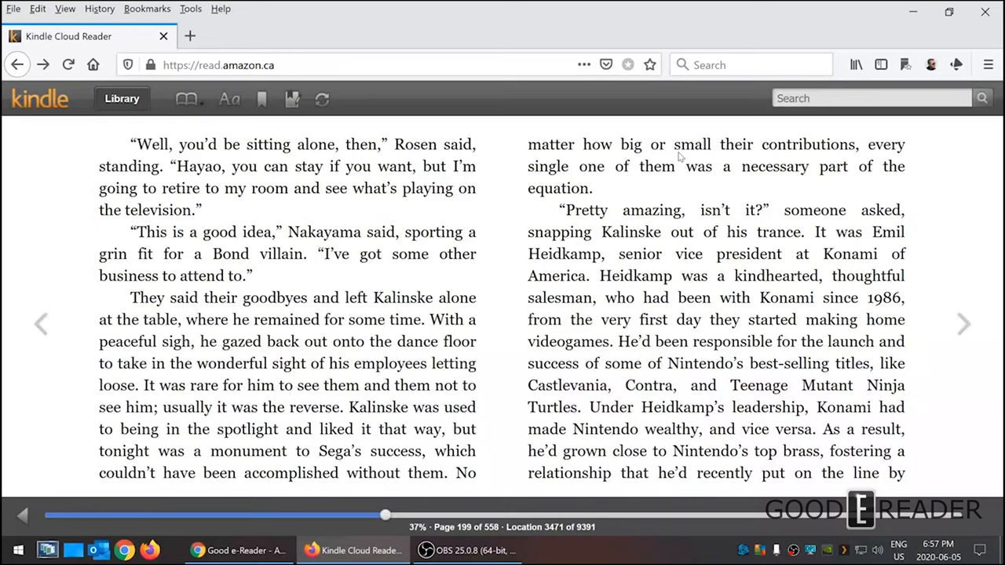
Turn forward two pages in Console Wars.
left_click(964, 324)
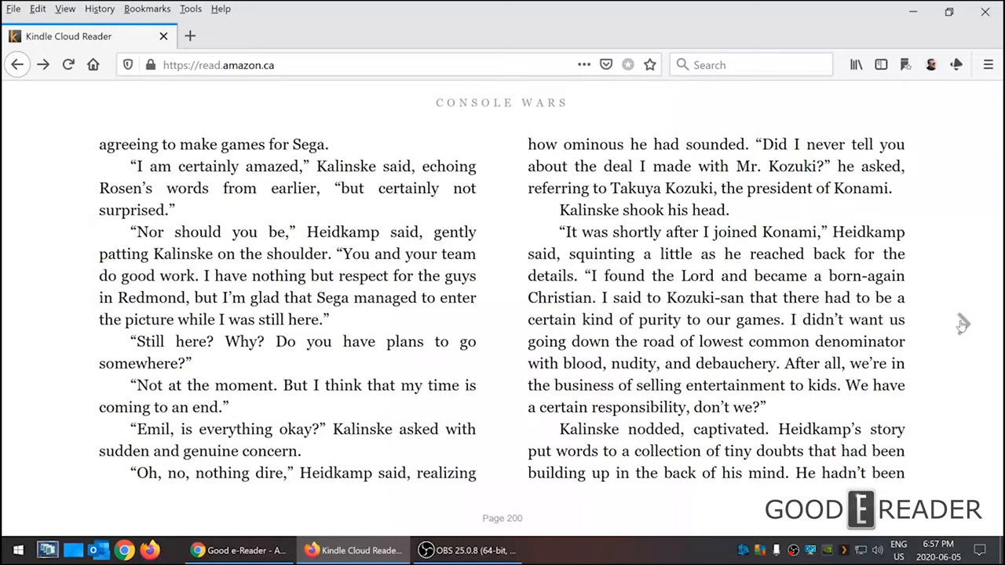
left_click(961, 324)
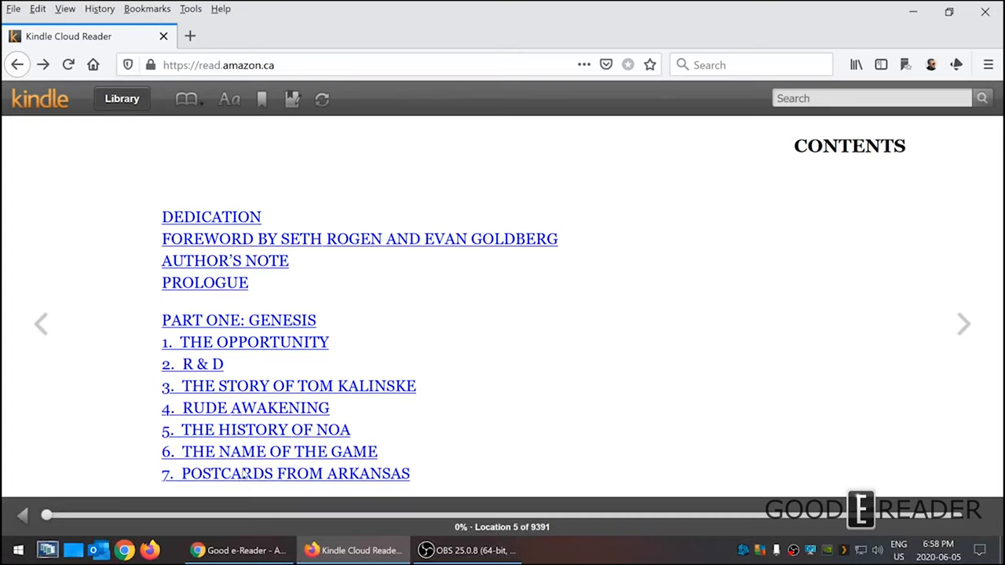
Open chapter 6, 'The Name of the Game', and highlight 'Madeline Schroeder' yellow.
left_click(269, 451)
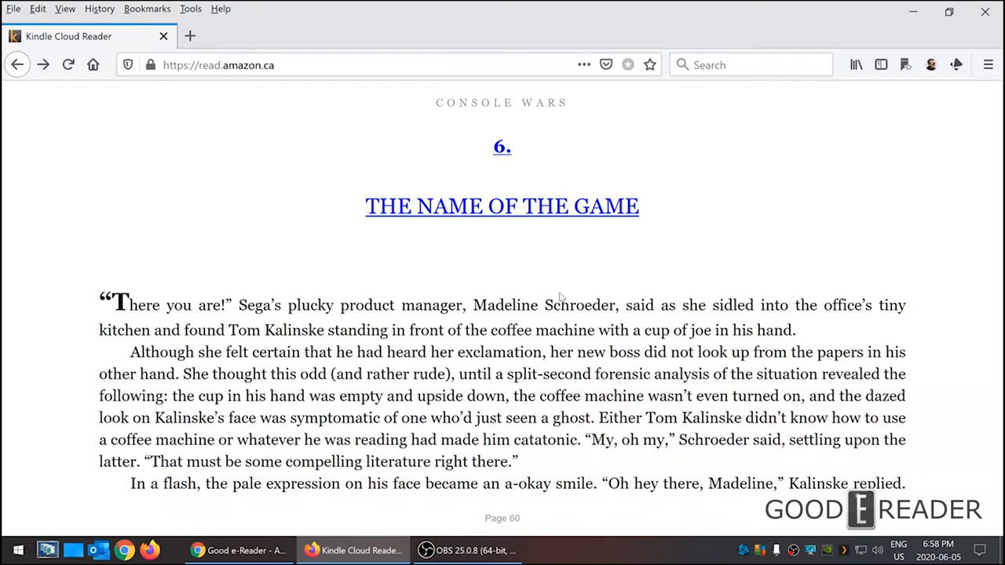
double_click(544, 305)
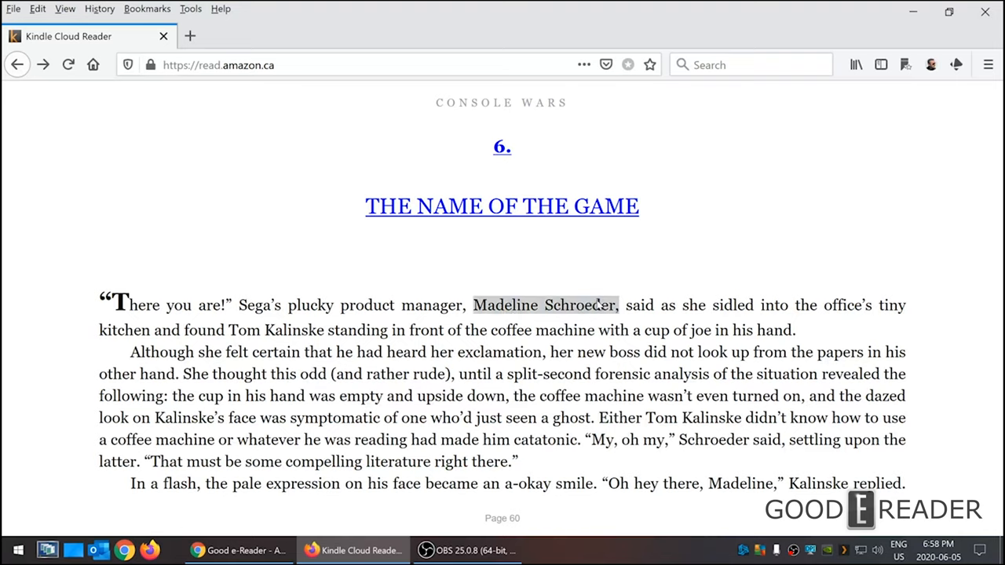
double_click(544, 305)
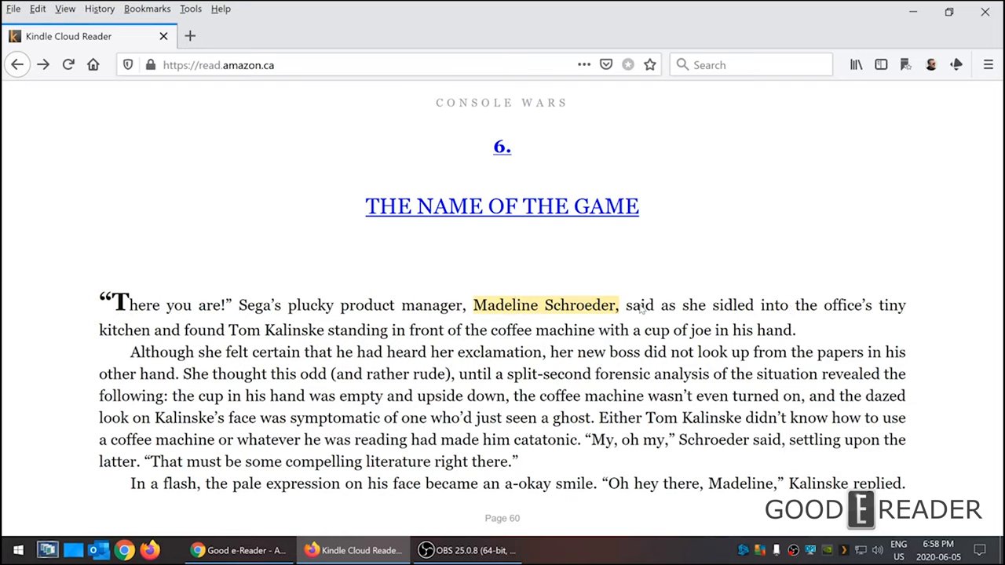
mouse_move(414, 359)
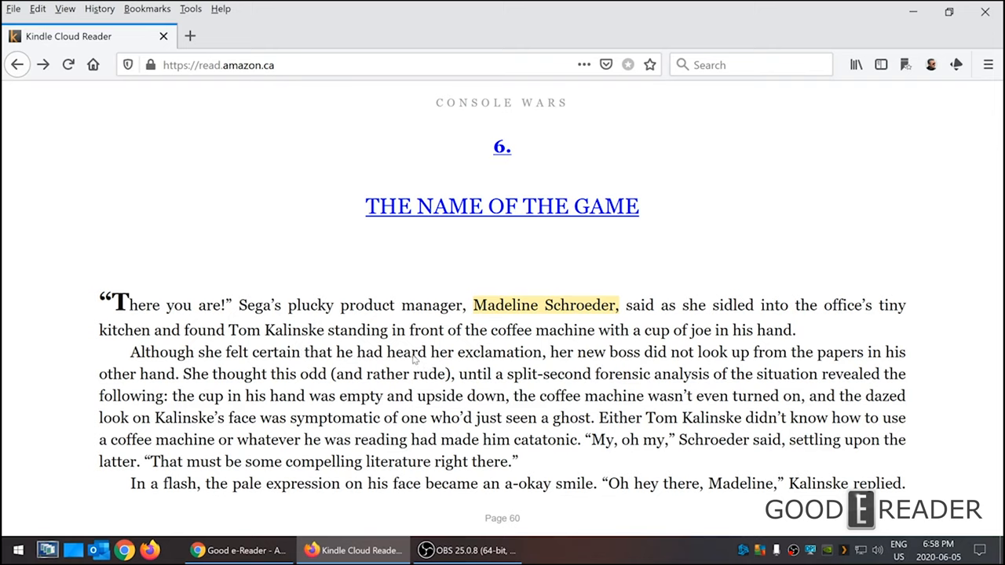
Look up 'heard' in the dictionary and add the note 'here is my note of utter'.
double_click(406, 352)
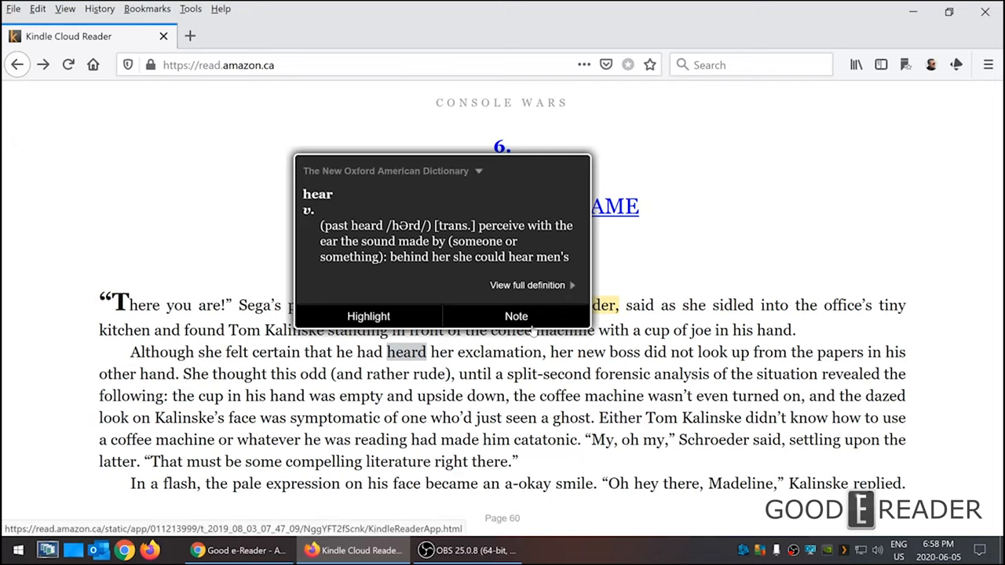
left_click(477, 170)
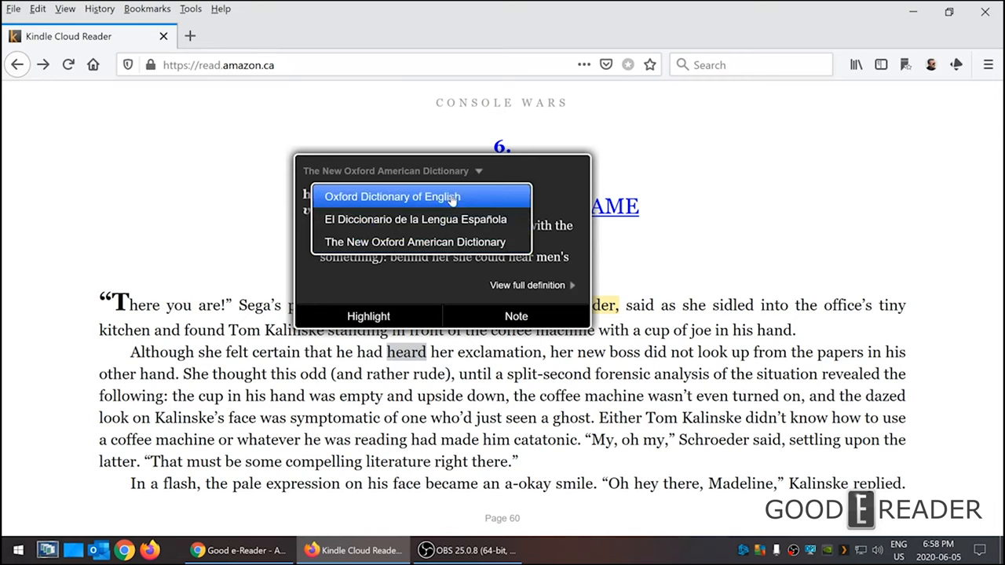
left_click(516, 315)
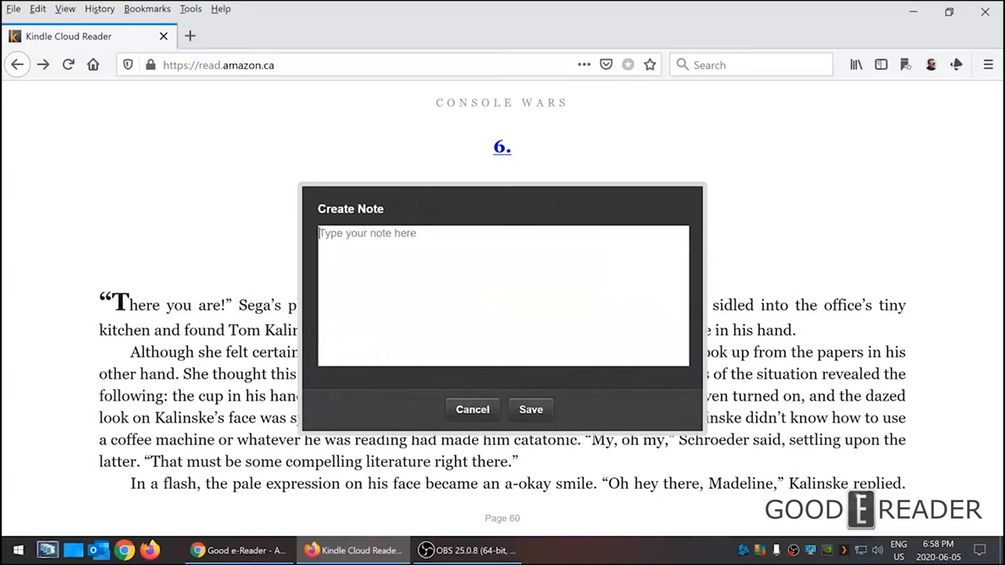
type("here is my note of utter")
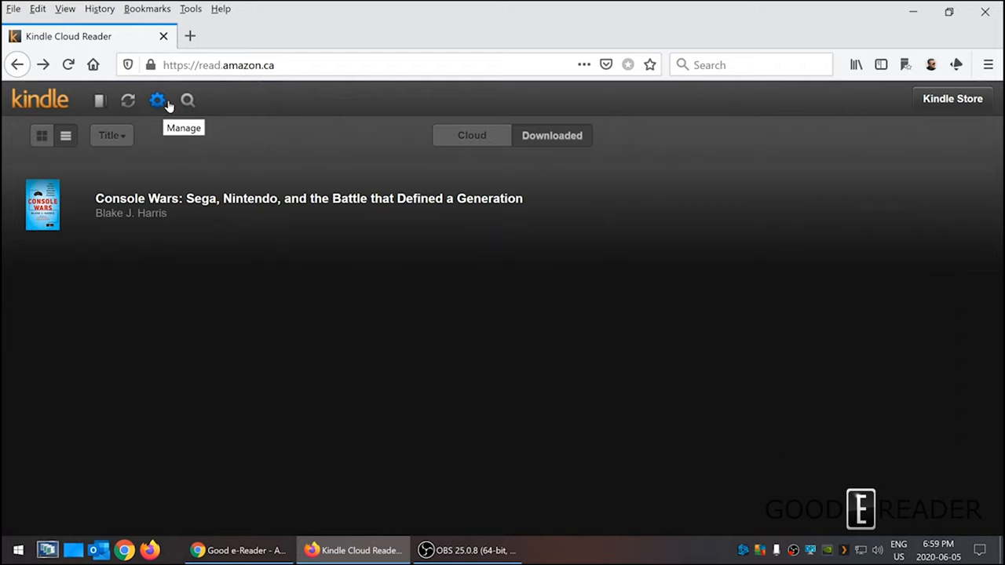
mouse_move(263, 93)
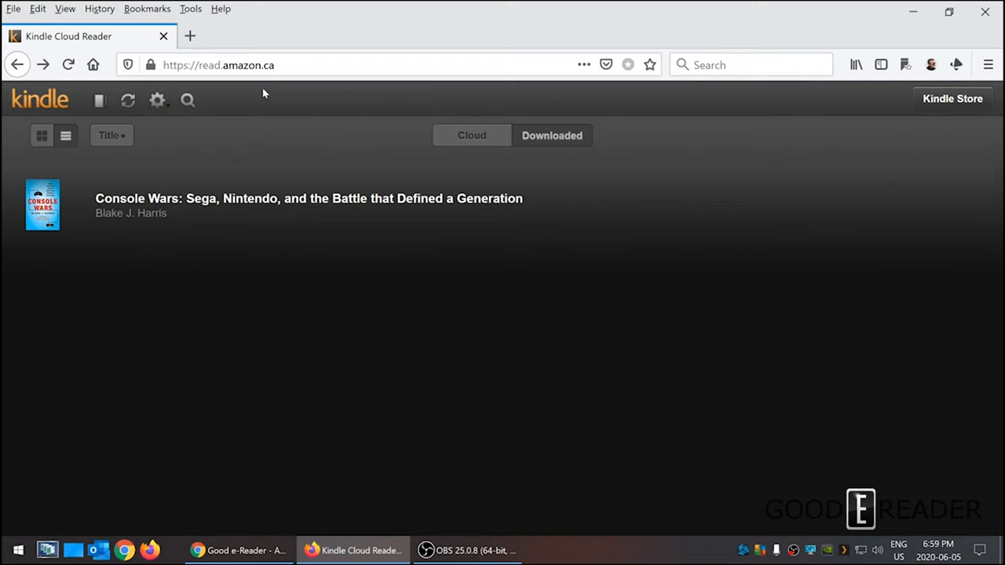
Show all Cloud books and display the library as a grid of covers.
left_click(472, 135)
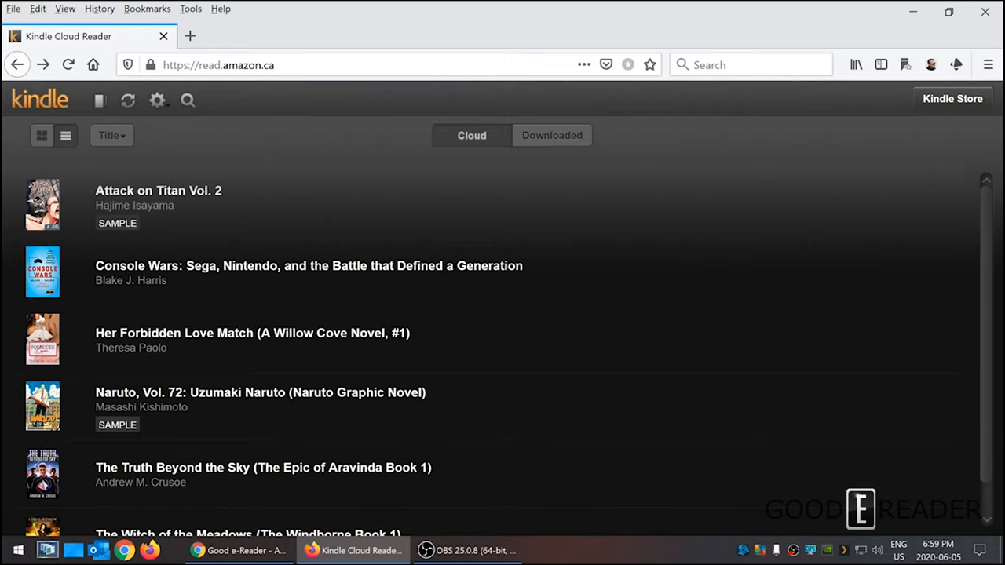
mouse_move(175, 225)
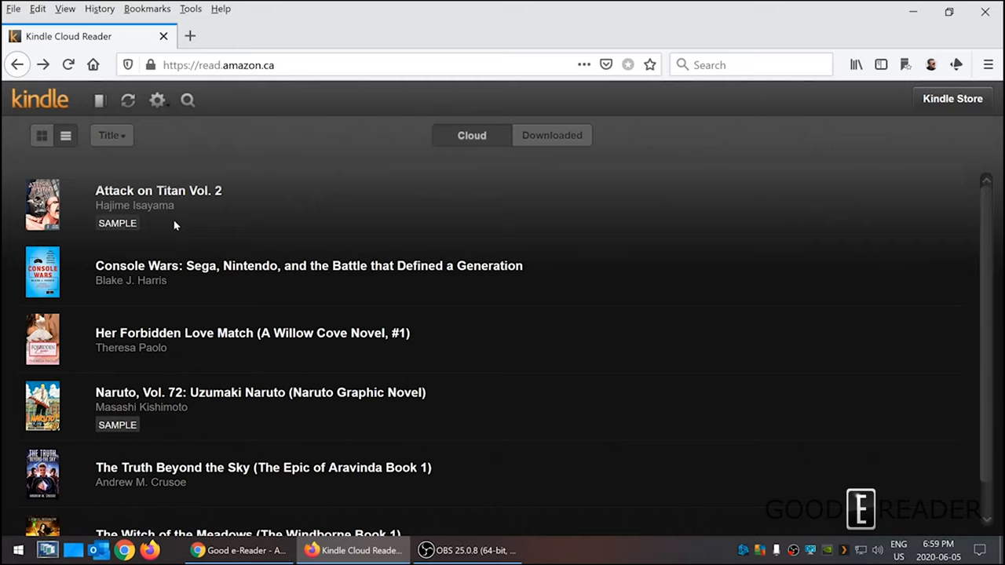
scroll("down", 3)
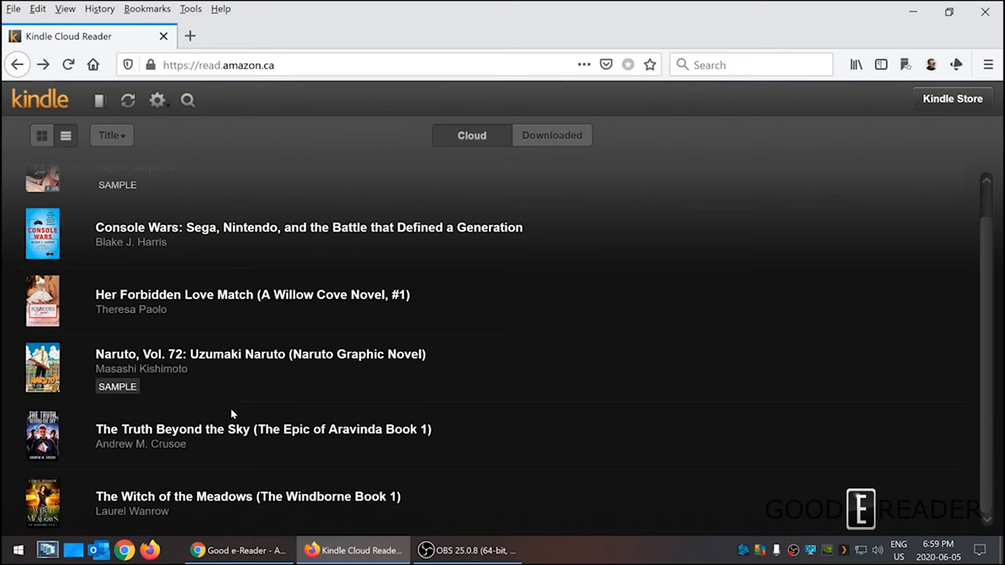
left_click(42, 135)
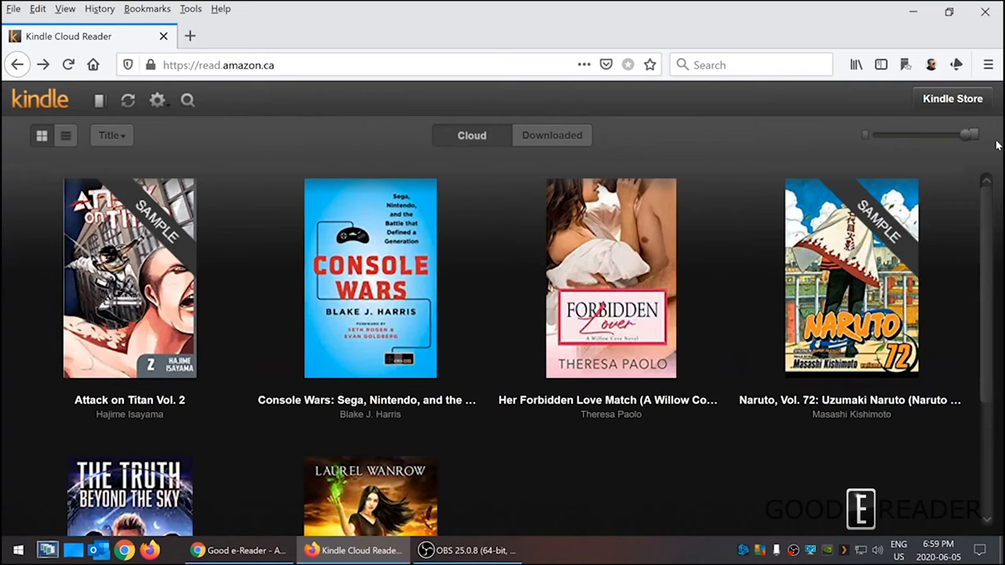
Drag the cover-size slider left so all six covers fit one row.
left_click_drag(970, 134, 886, 134)
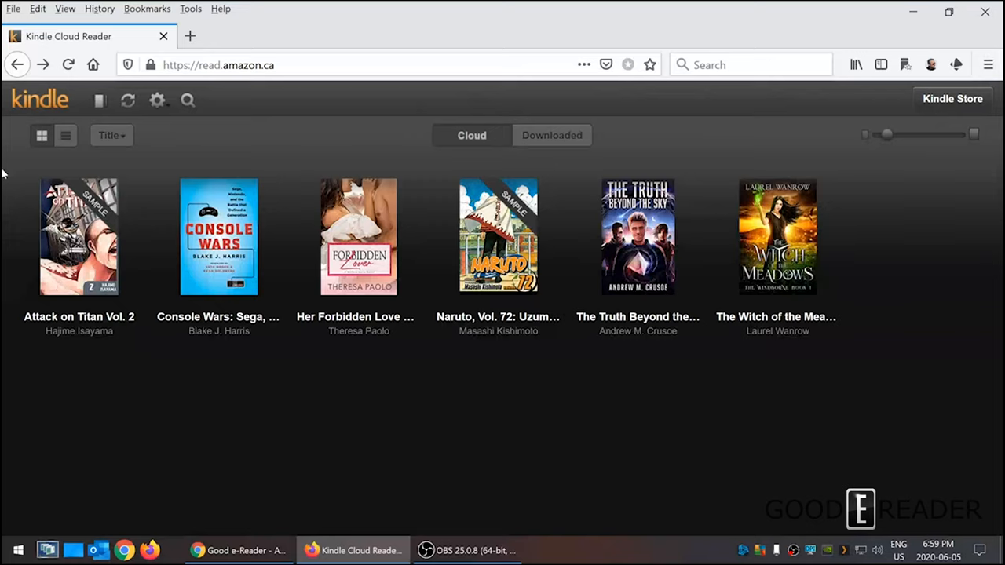
left_click(952, 98)
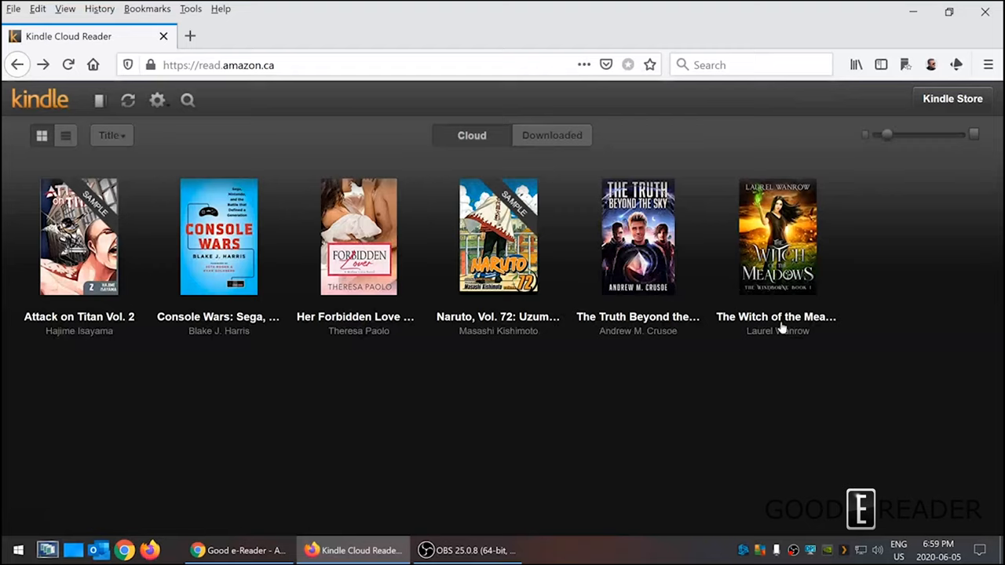
mouse_move(825, 365)
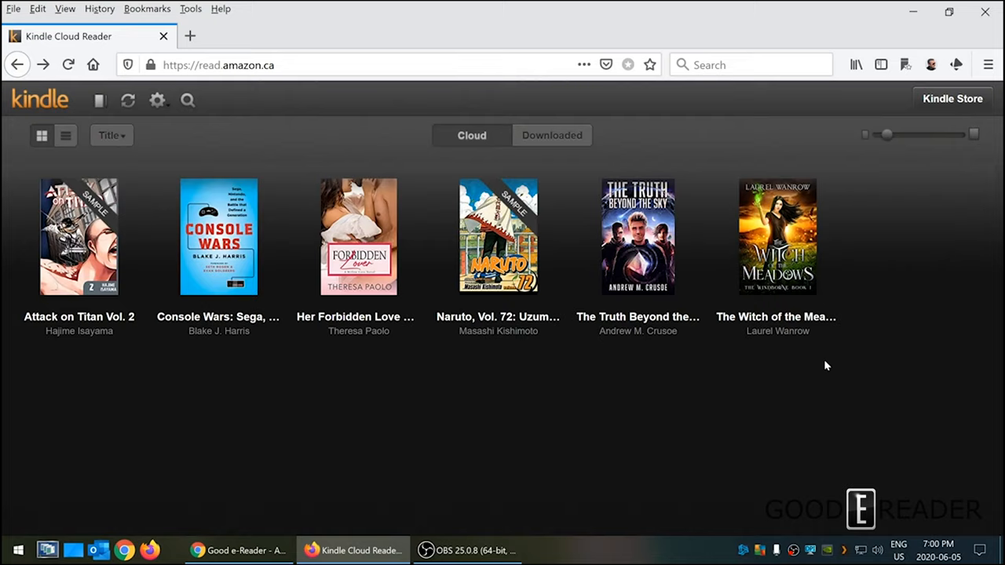